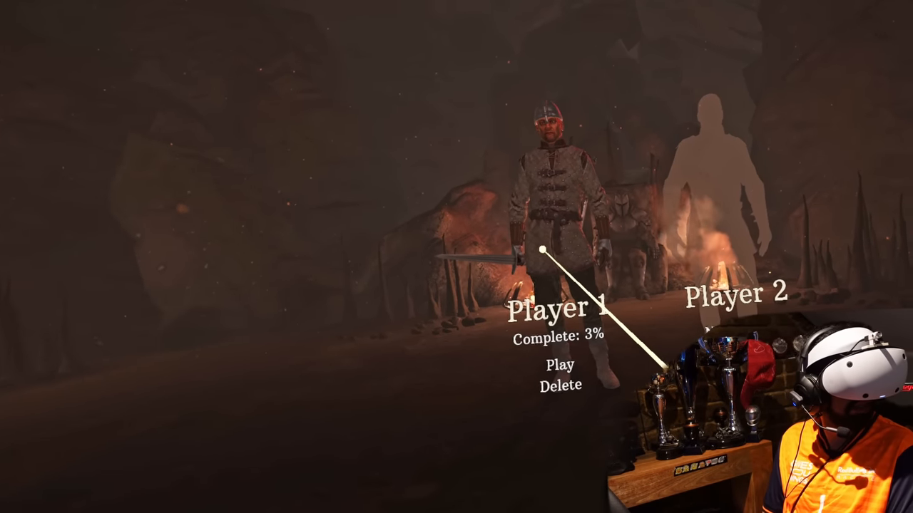
- Load the Player 1 save (3% complete) into the town building with blacksmith and armorer stations
{"action": "left_click", "coordinate": [560, 366]}
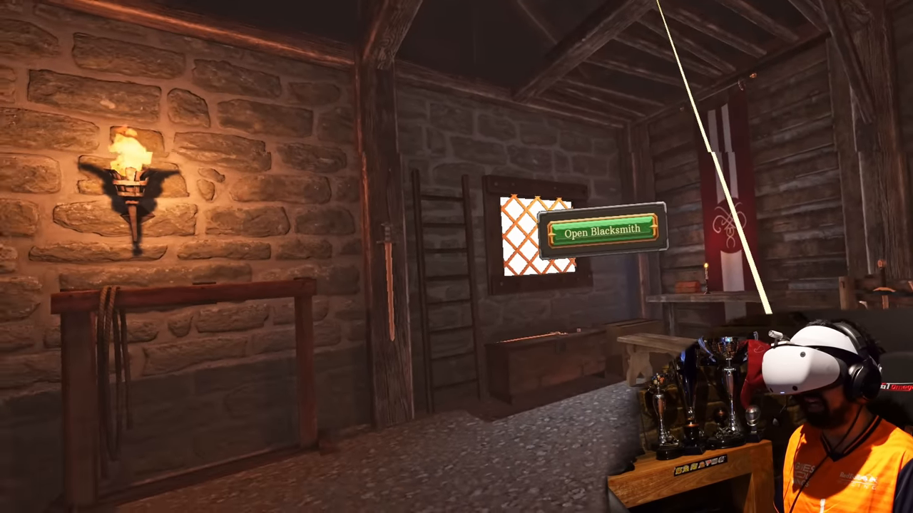
{"action": "left_click", "coordinate": [601, 232]}
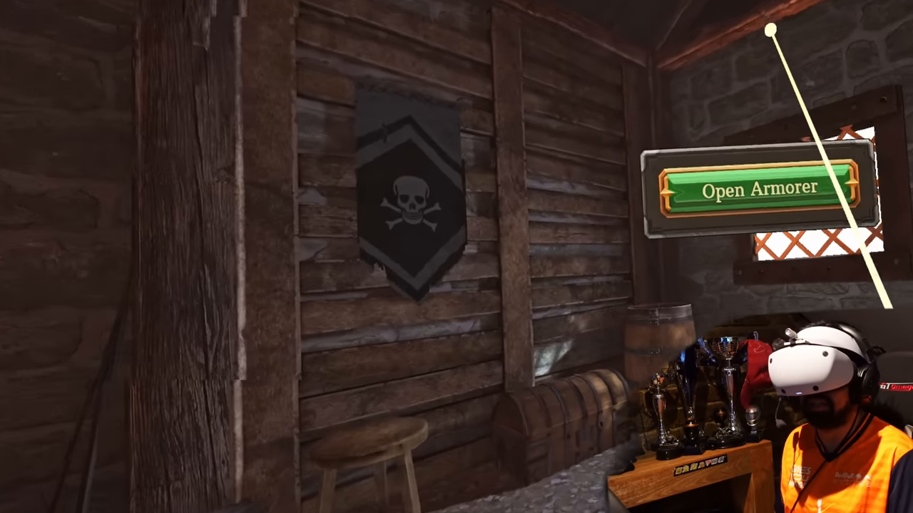
{"action": "mouse_move", "coordinate": [457, 257]}
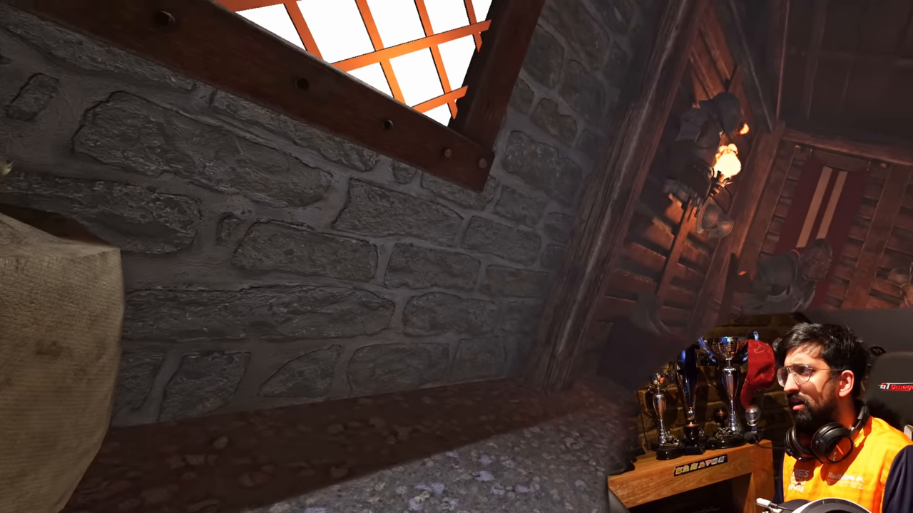
{"action": "mouse_move", "coordinate": [456, 256]}
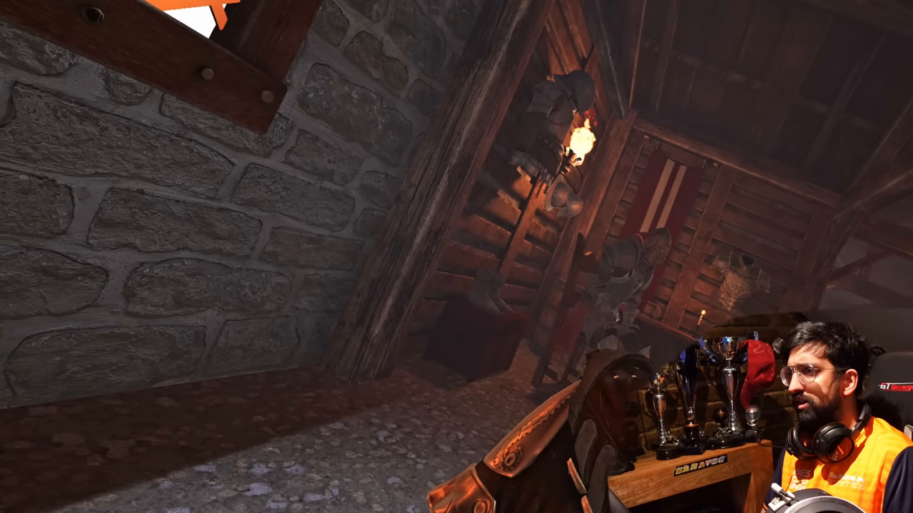
{"action": "mouse_move", "coordinate": [457, 257]}
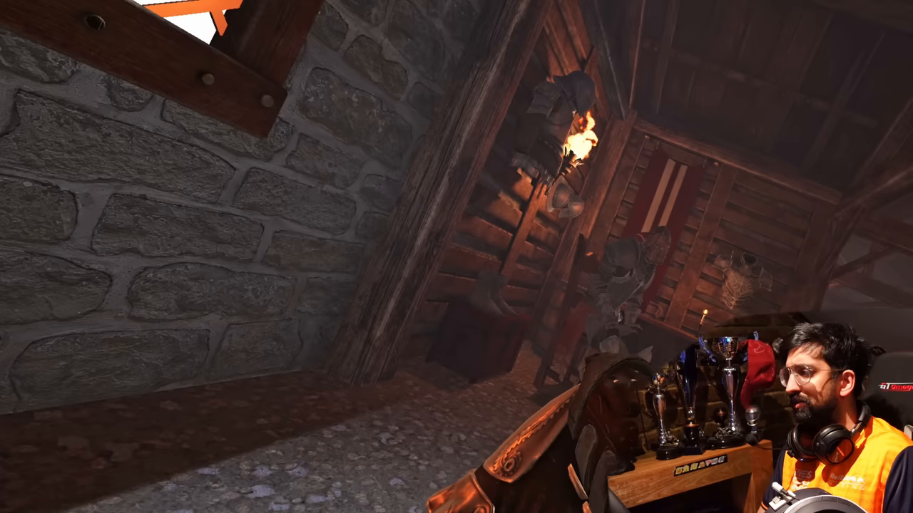
{"action": "mouse_move", "coordinate": [456, 256]}
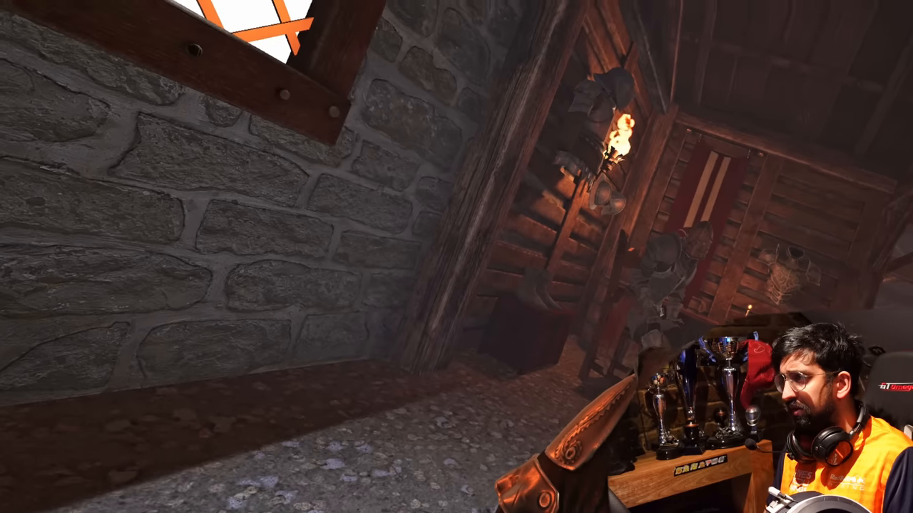
{"action": "mouse_move", "coordinate": [456, 256]}
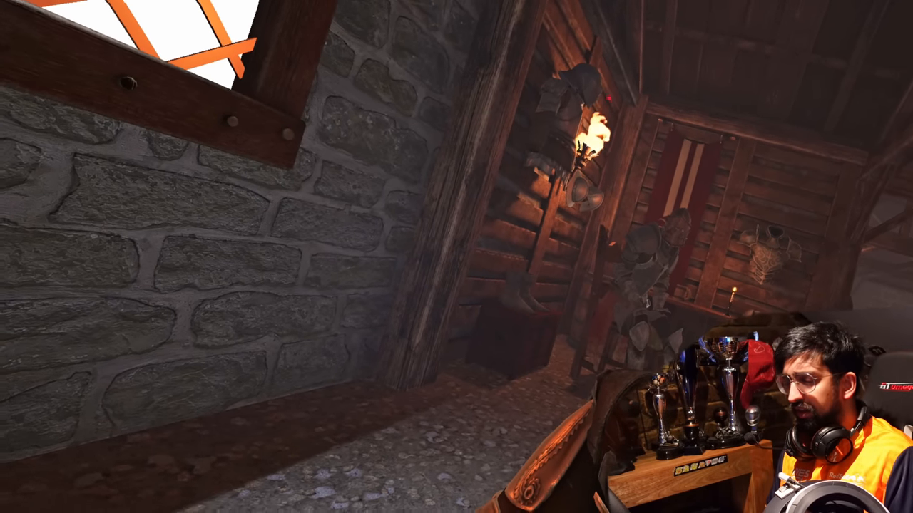